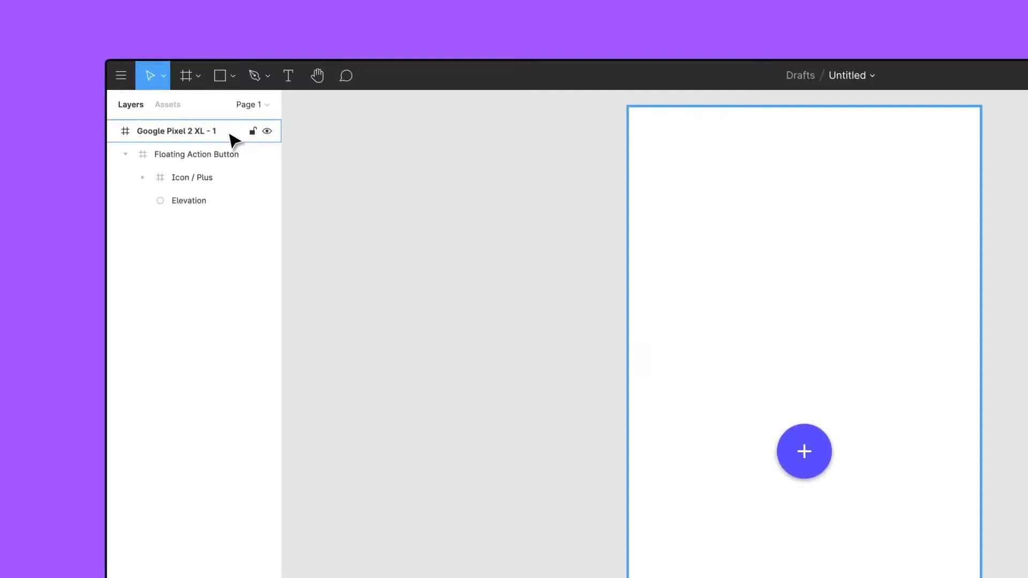
# Draw a 100×100 grey circle inside Frame 1 and move it to X/Y 100, 100.
pyautogui.click(195, 155)
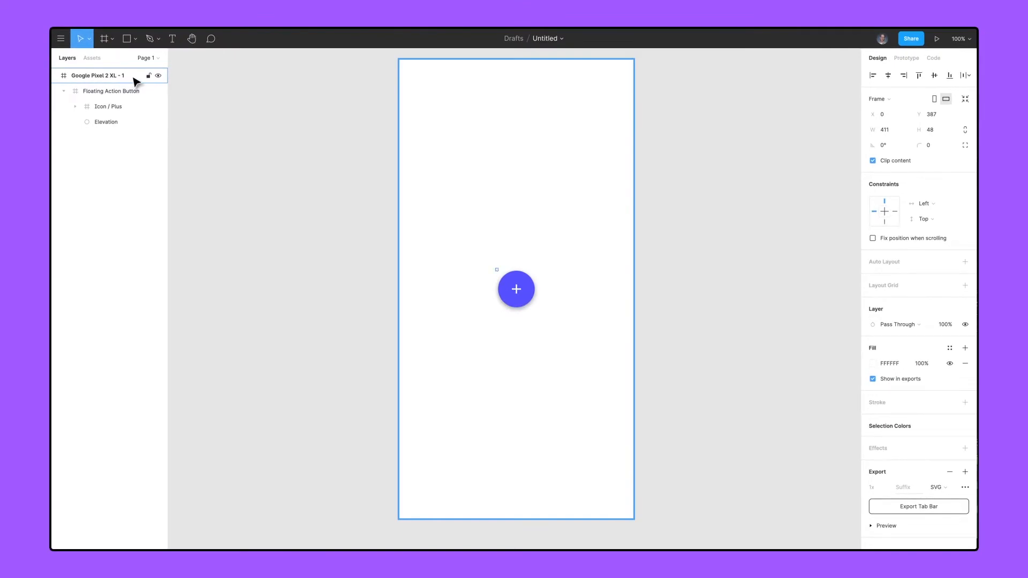
pyautogui.click(516, 289)
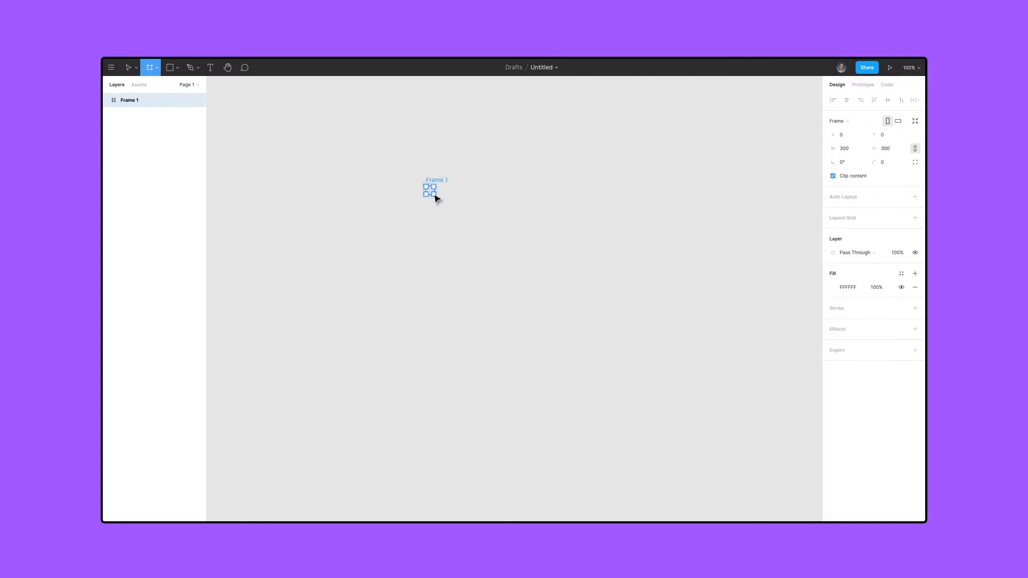
pyautogui.moveTo(430, 190); pyautogui.dragTo(586, 348)
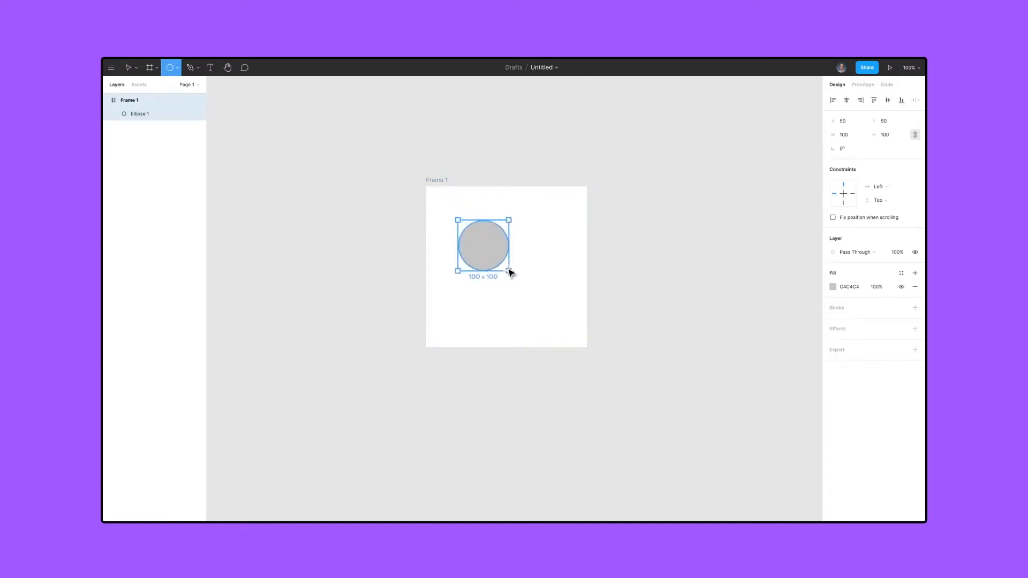
pyautogui.click(129, 66)
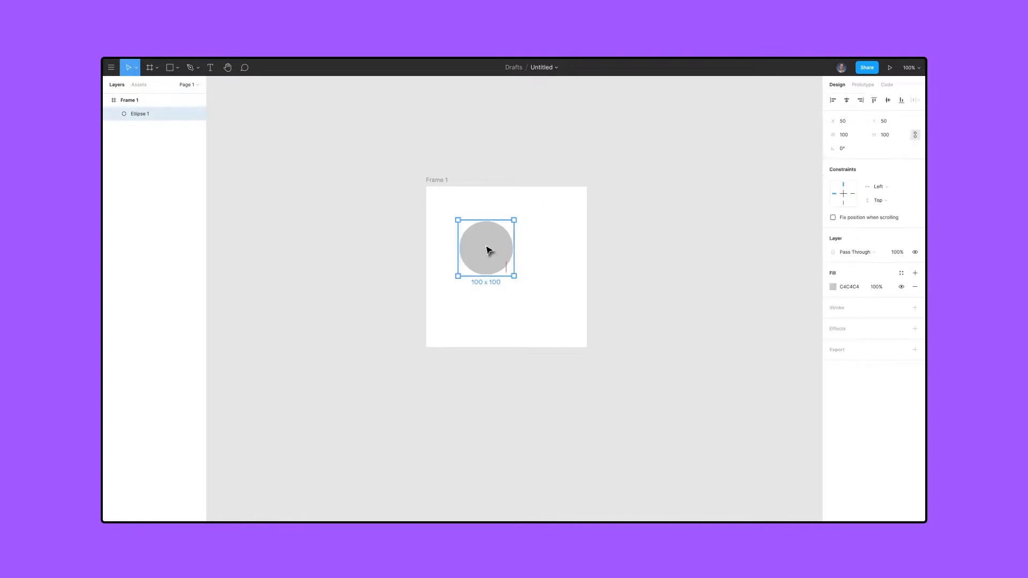
pyautogui.moveTo(485, 250); pyautogui.dragTo(505, 272)
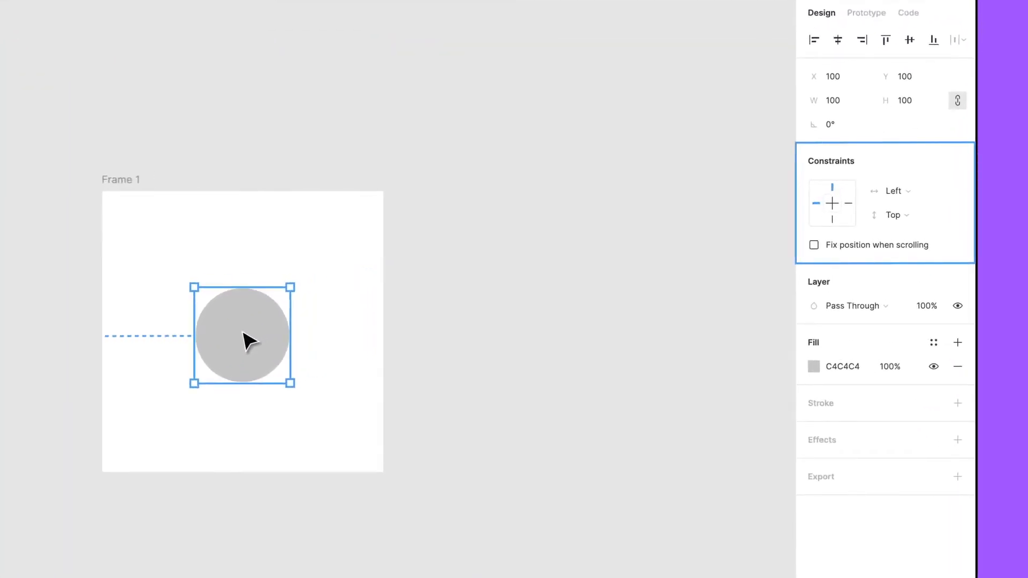
# Try the circle's horizontal and vertical constraint options, ending back on Left/Top.
pyautogui.click(893, 191)
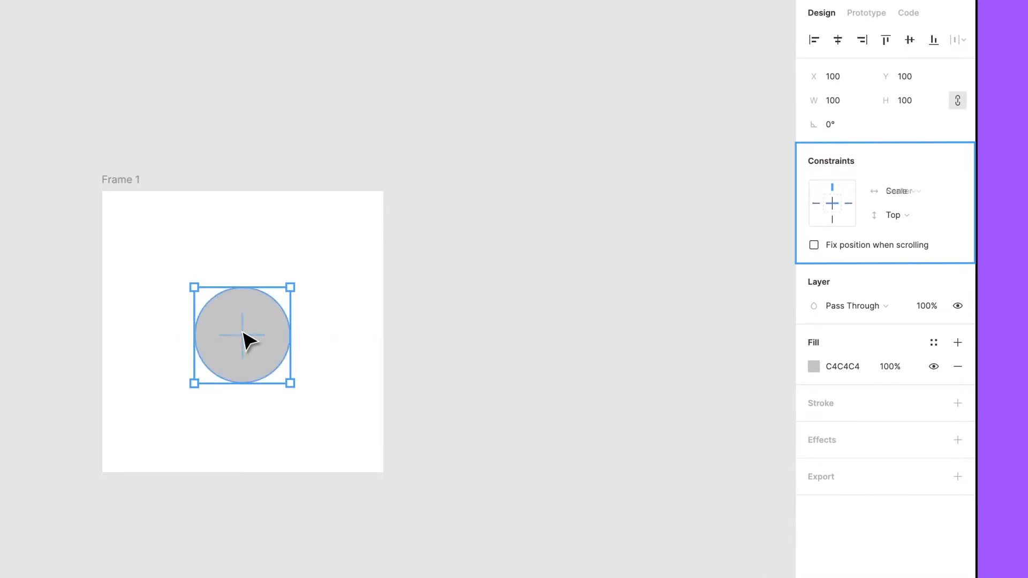
pyautogui.click(896, 190)
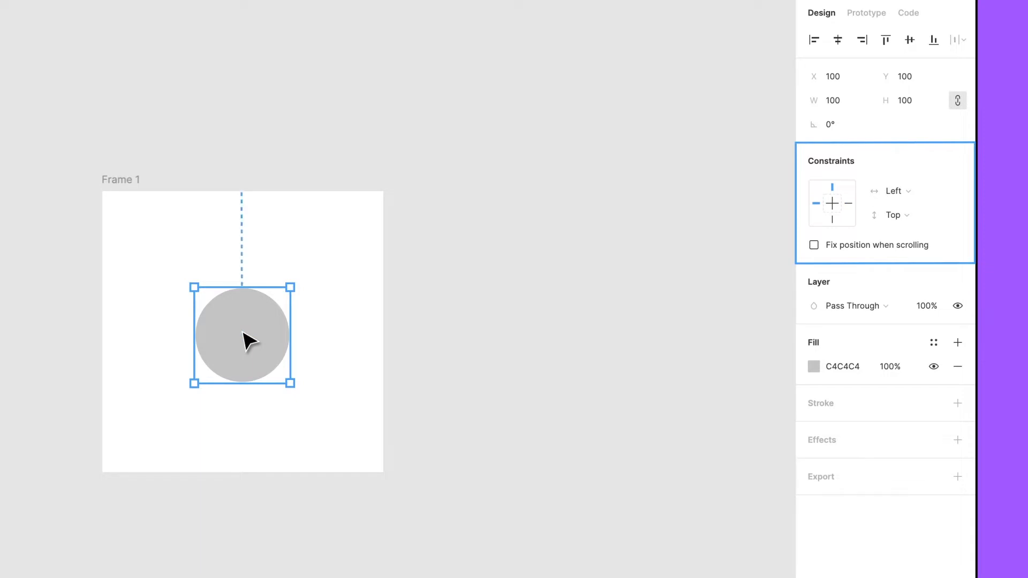
pyautogui.click(893, 216)
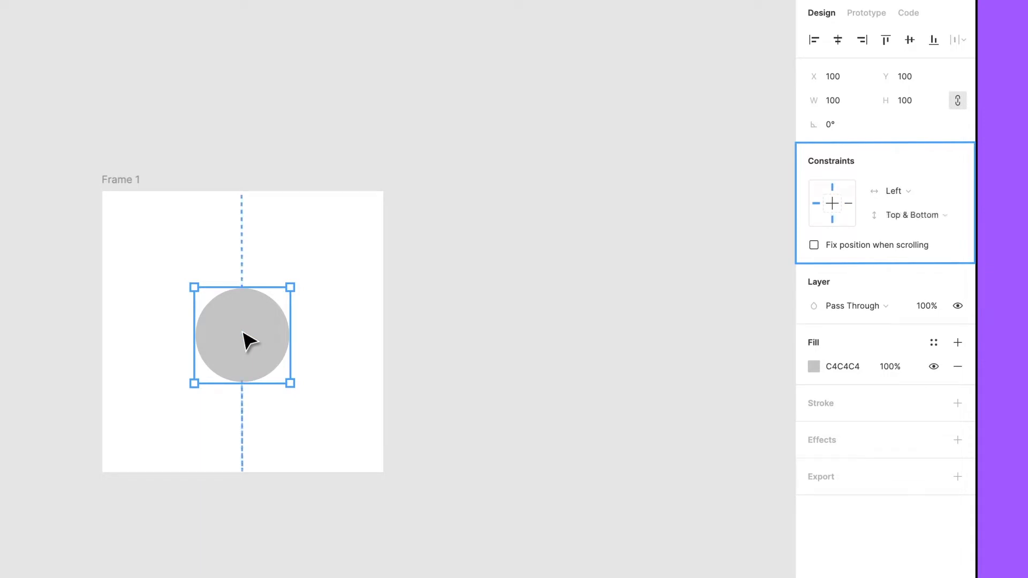
pyautogui.click(912, 215)
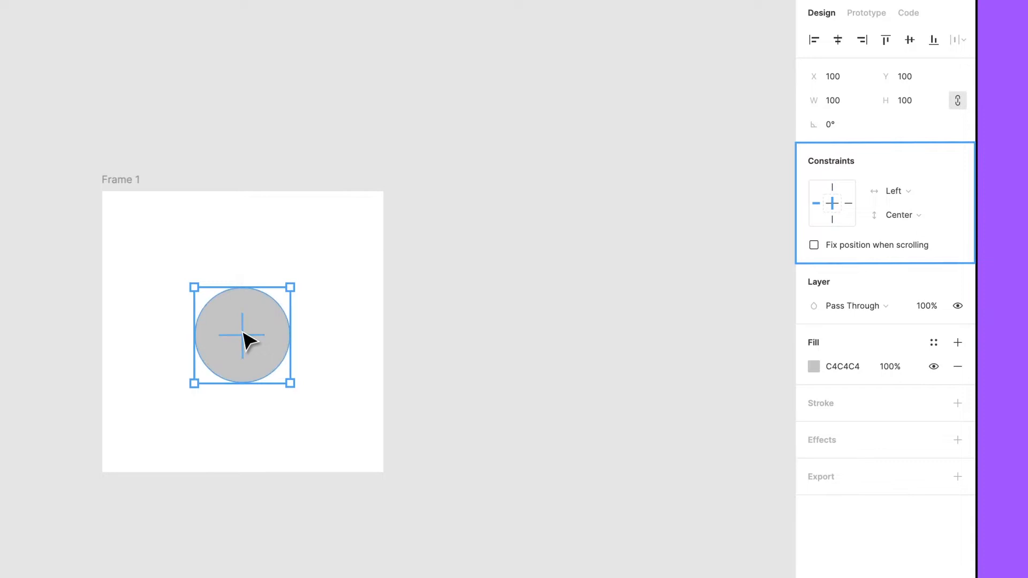
pyautogui.click(898, 216)
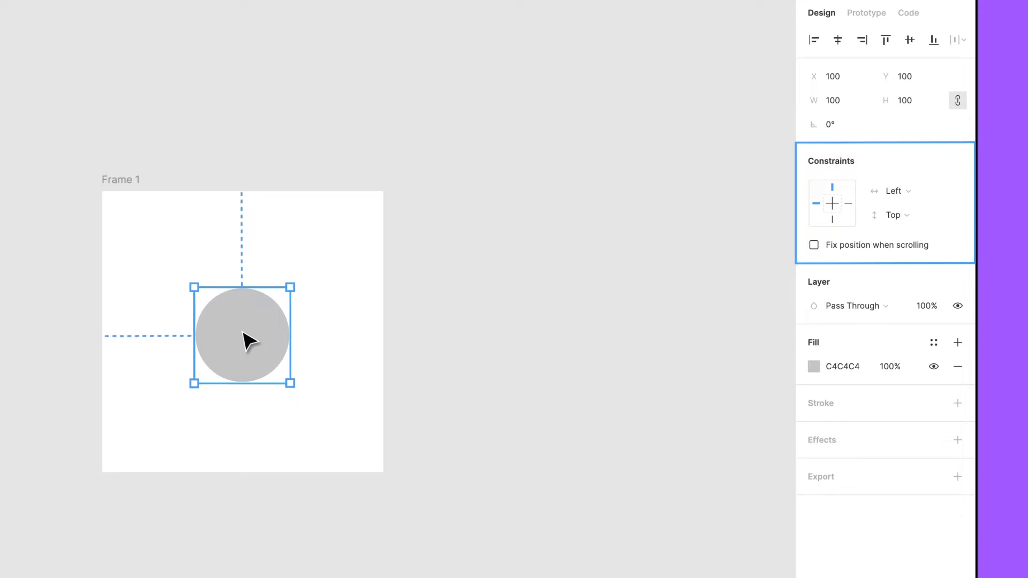
pyautogui.click(388, 484)
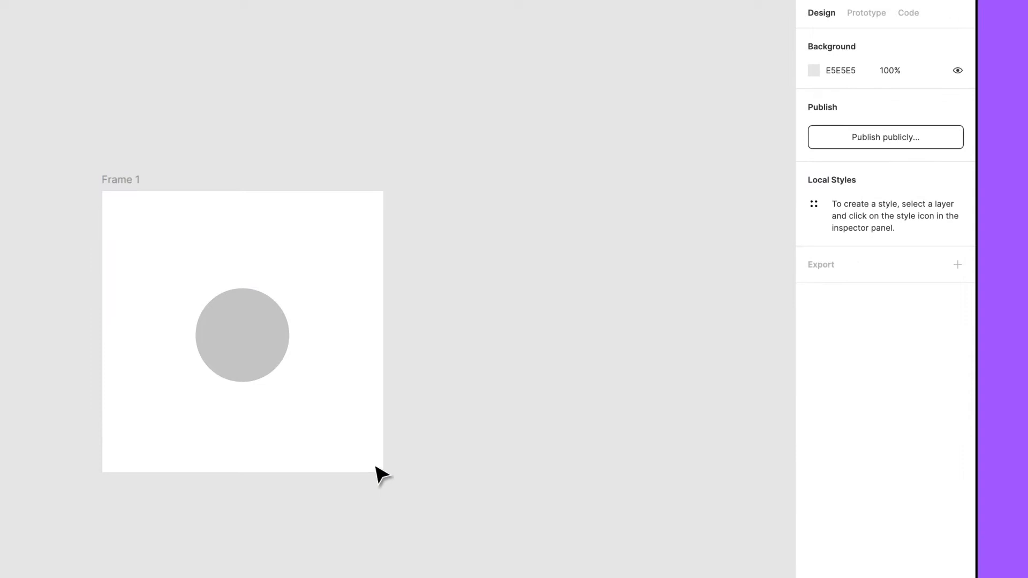
# Set the circle's constraints to Center/Center and widen Frame 1 to confirm it stays centred.
pyautogui.click(242, 334)
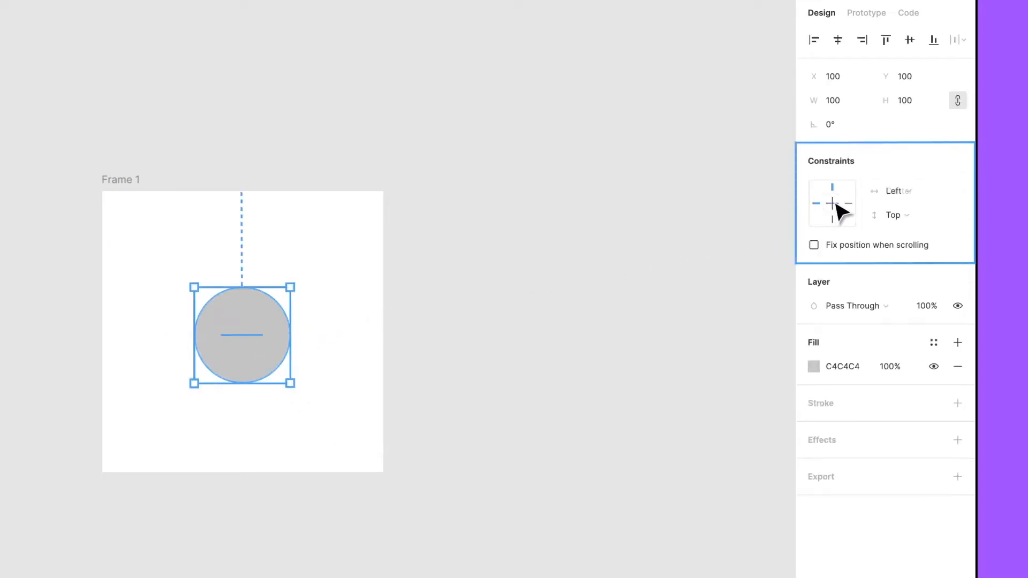
pyautogui.click(831, 202)
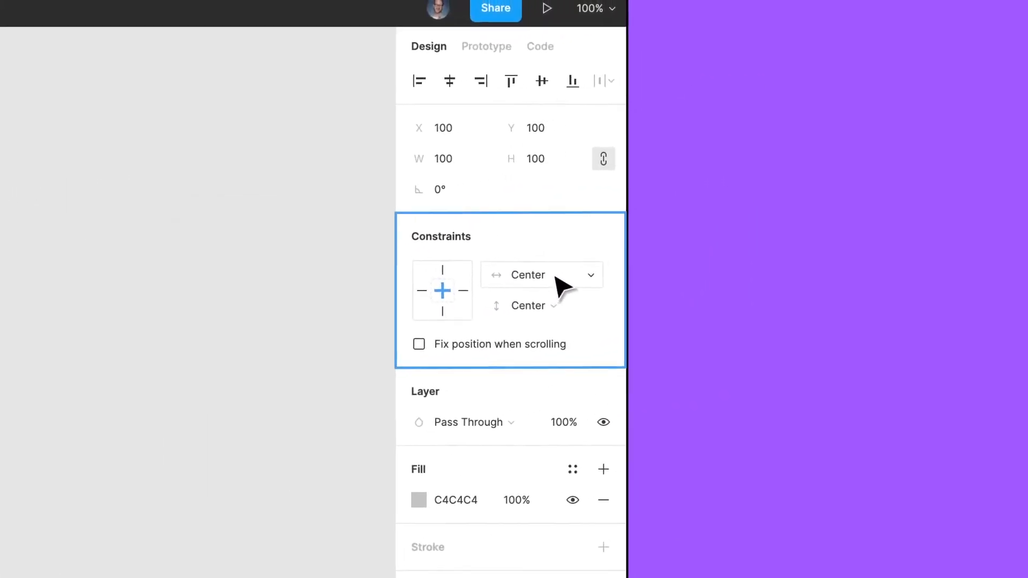
pyautogui.click(538, 275)
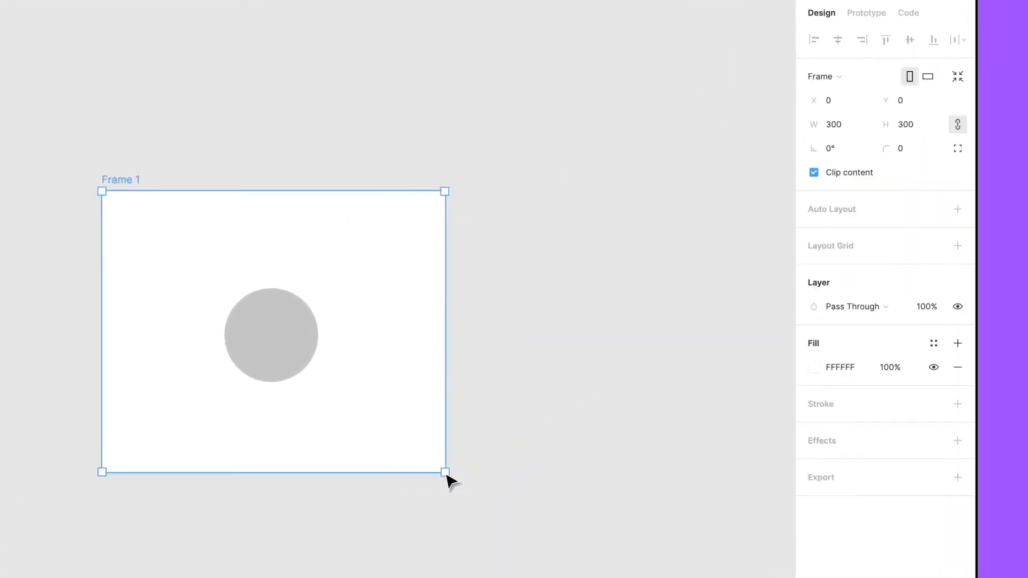
pyautogui.moveTo(445, 472); pyautogui.dragTo(465, 500)
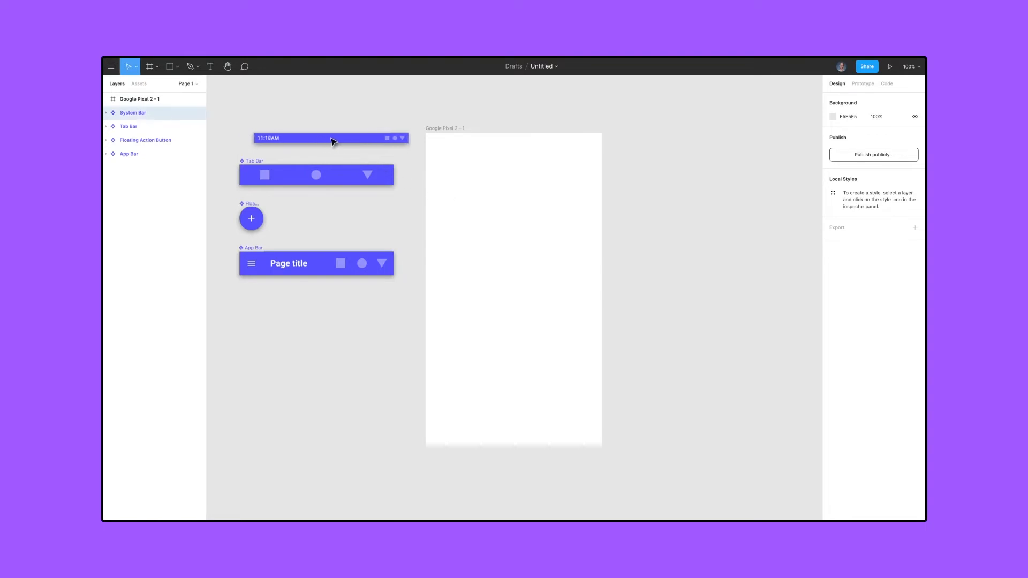
# Drop the System Bar at the top of the Pixel 2 frame and pin its status icons to the right edge.
pyautogui.moveTo(331, 138); pyautogui.dragTo(503, 138)
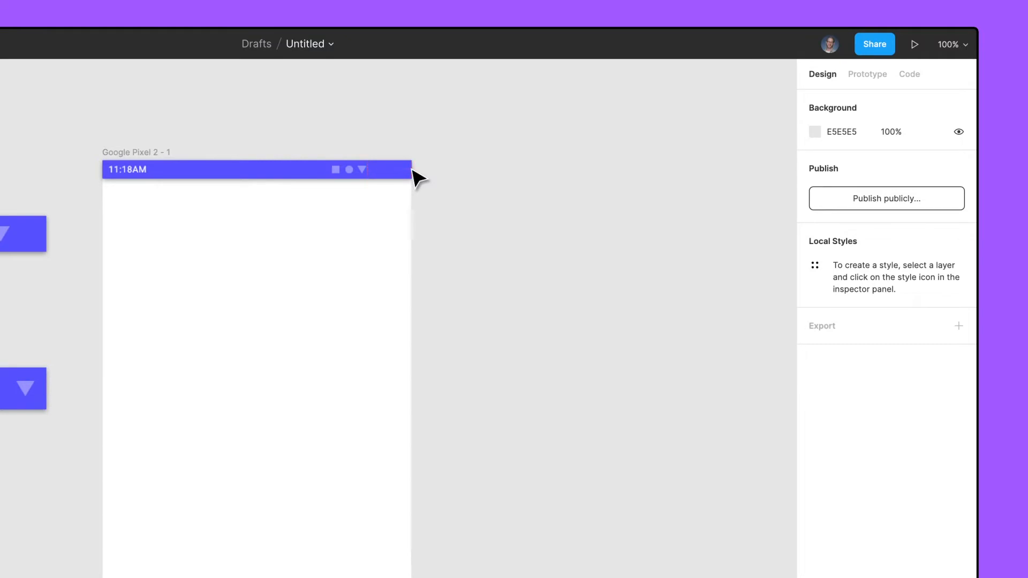
pyautogui.press('cmd+z')
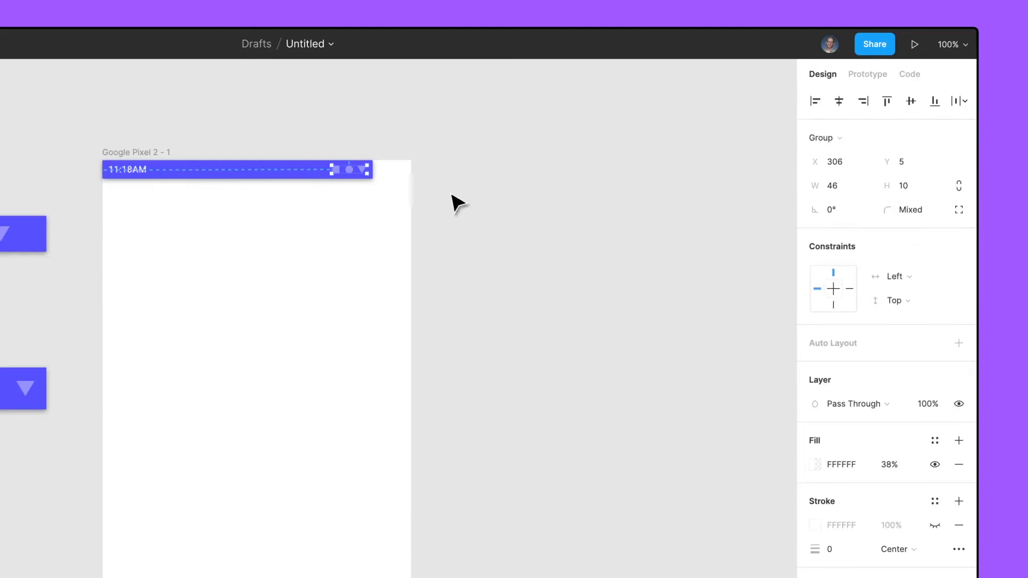
pyautogui.click(896, 277)
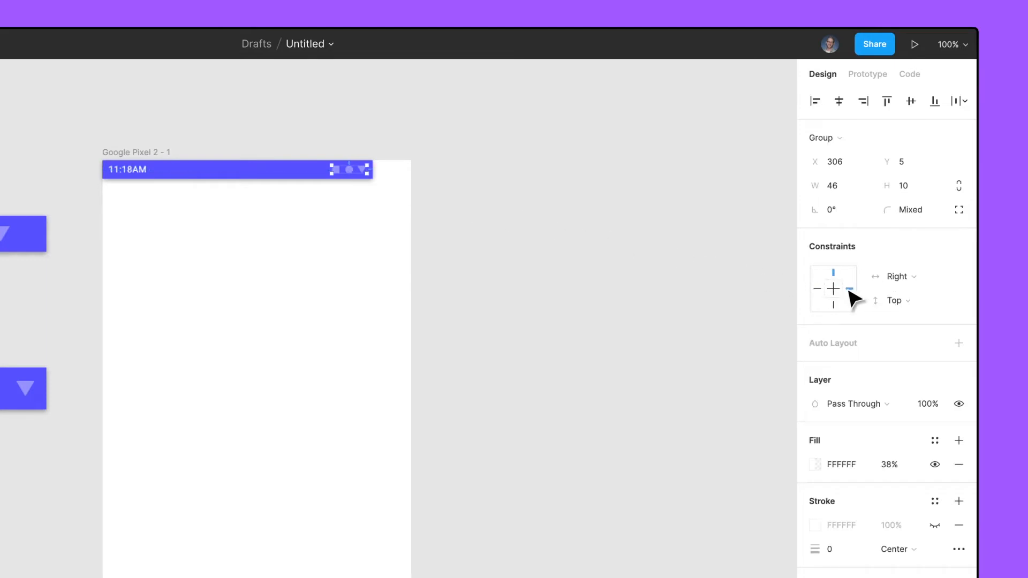
pyautogui.click(833, 288)
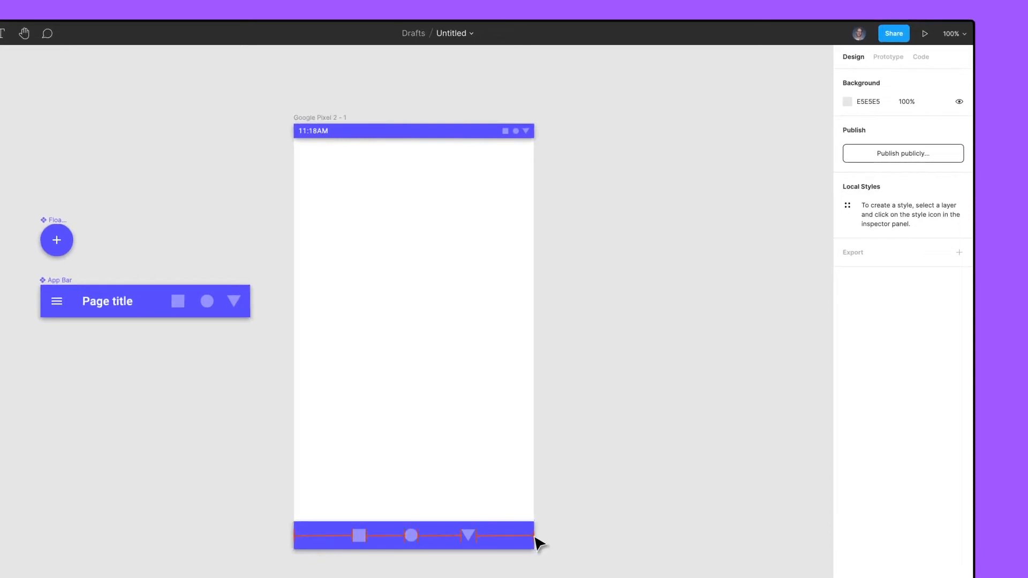
# Give the Tab Bar a column layout grid with 3 columns, 16 margin and 32 gutter.
pyautogui.press('cmd+z')
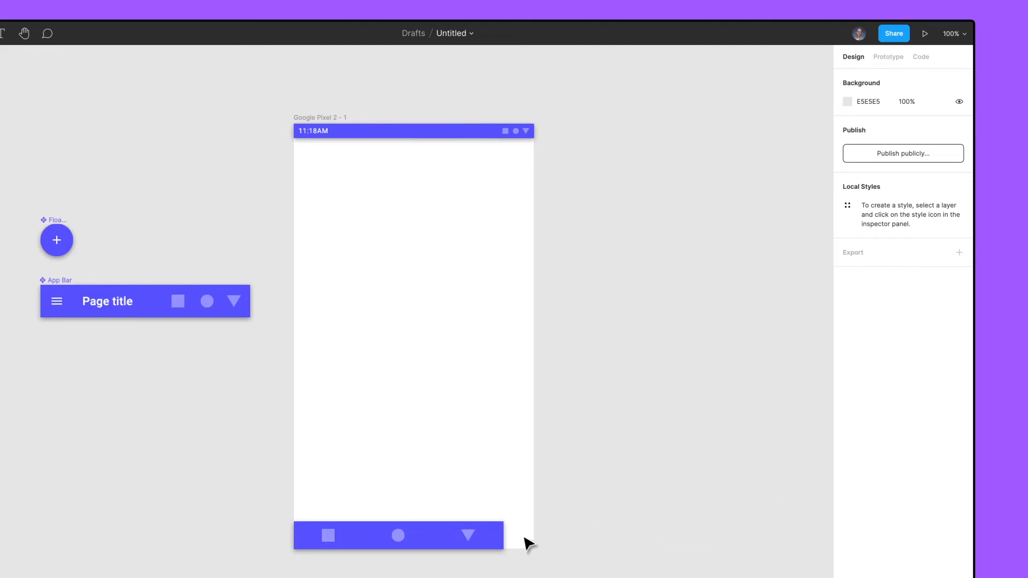
pyautogui.click(398, 536)
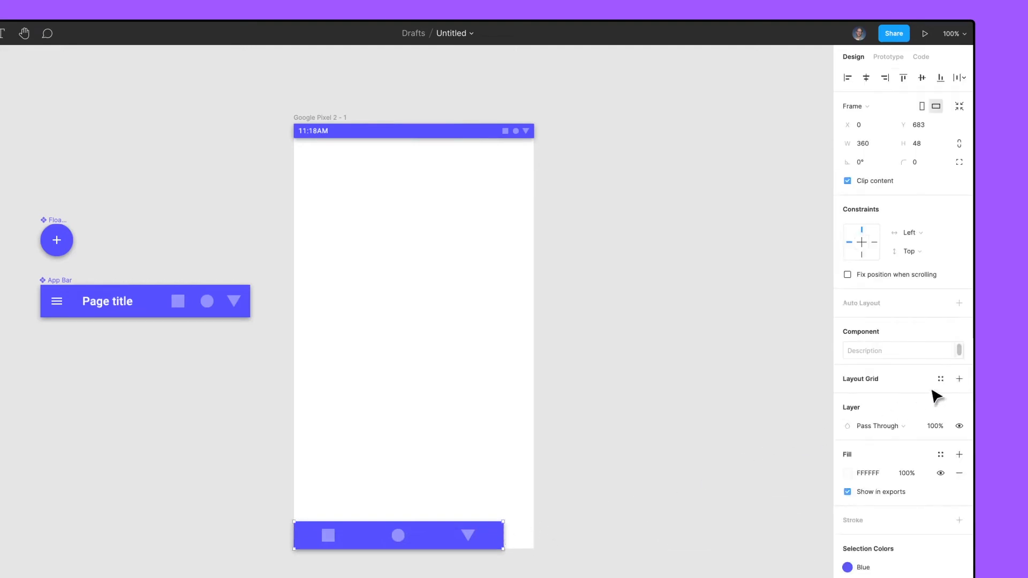
pyautogui.click(958, 379)
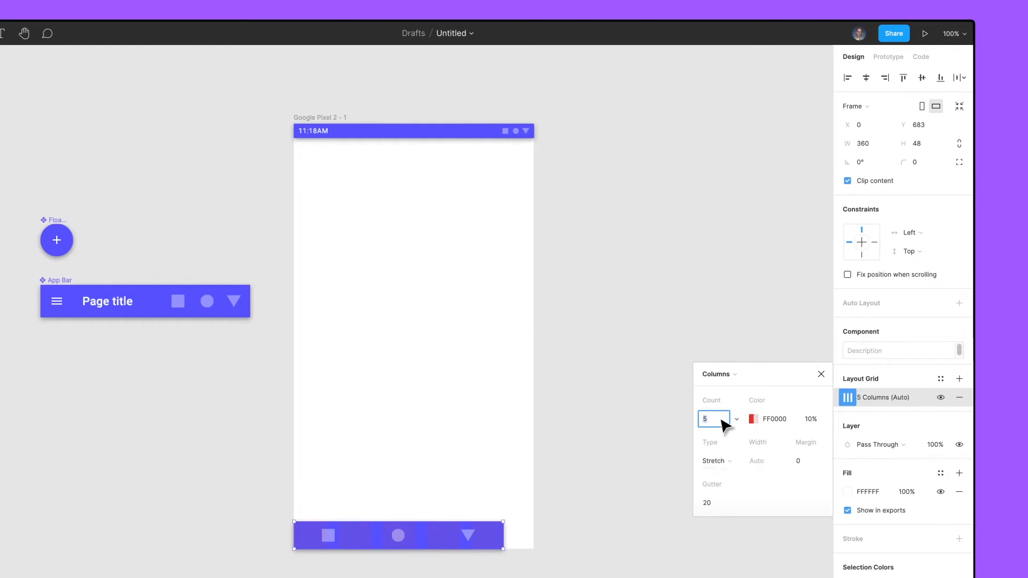
pyautogui.write('3')
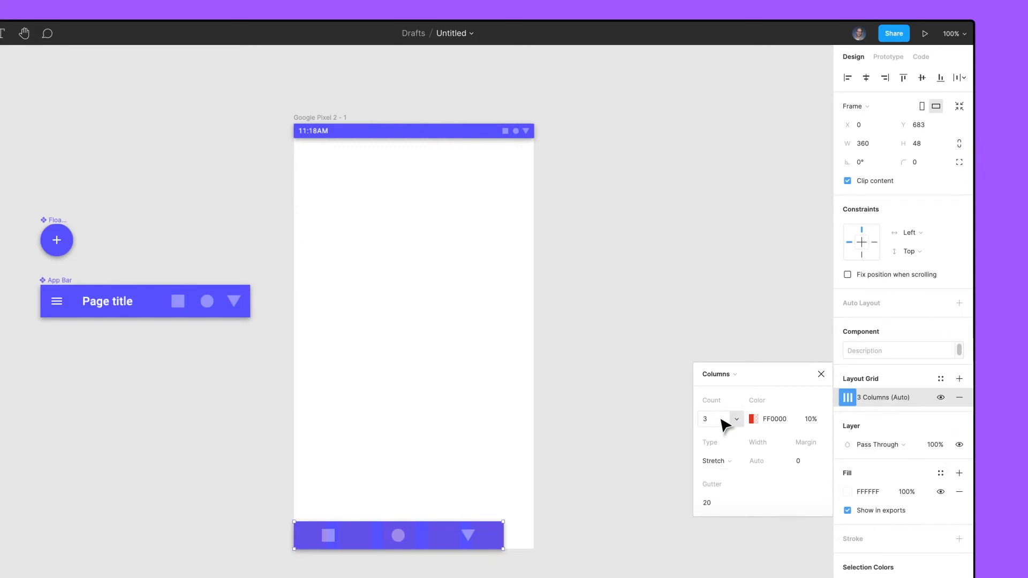
pyautogui.click(809, 460)
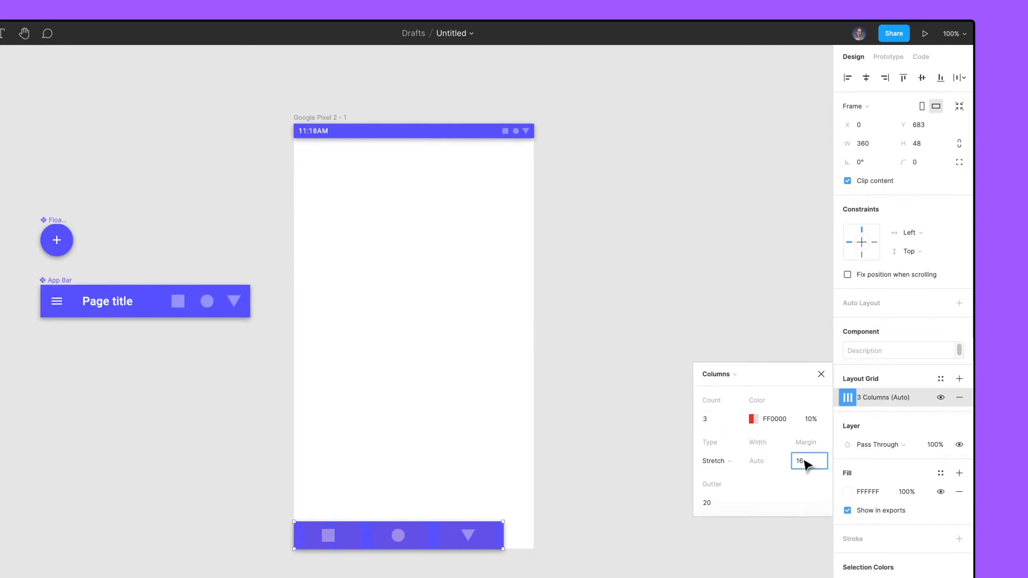
pyautogui.click(717, 504)
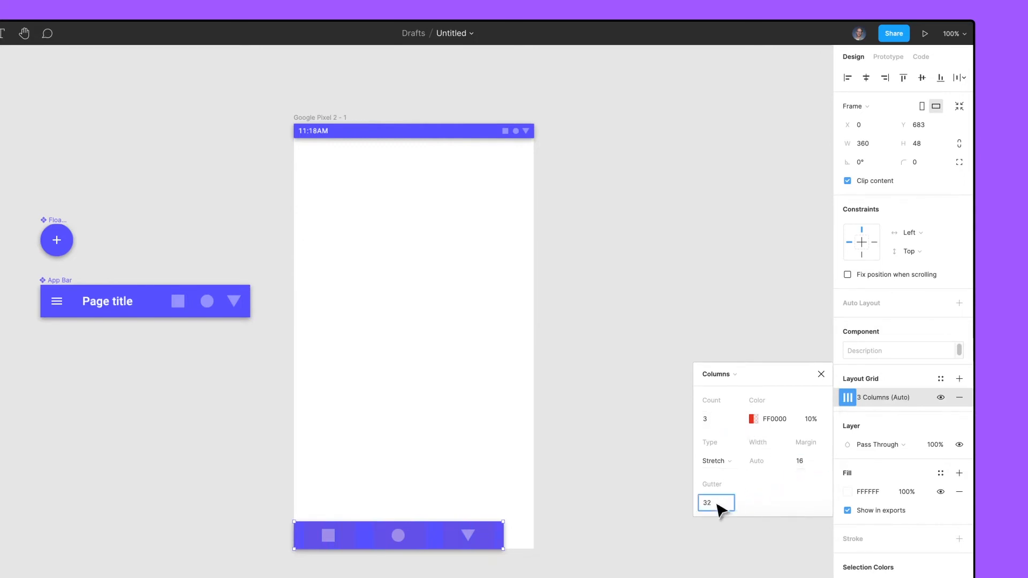
pyautogui.click(467, 535)
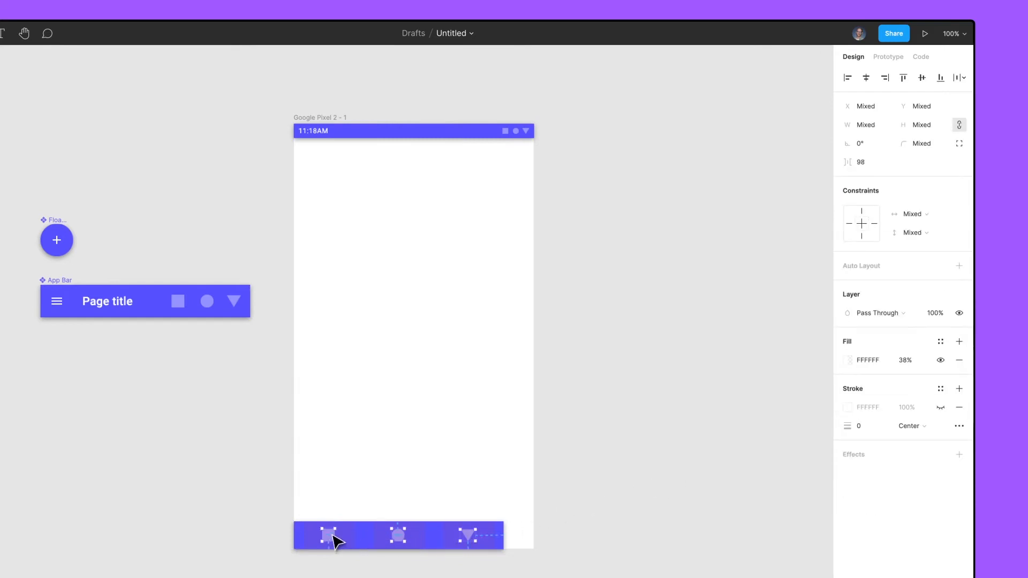
# Centre the tab icons horizontally within their grid columns.
pyautogui.click(910, 214)
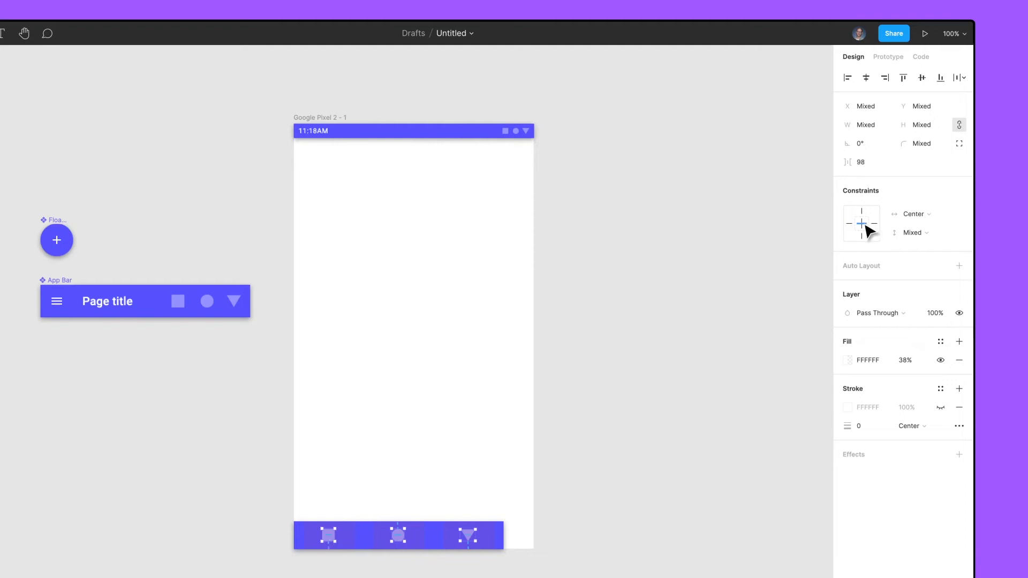
pyautogui.click(910, 233)
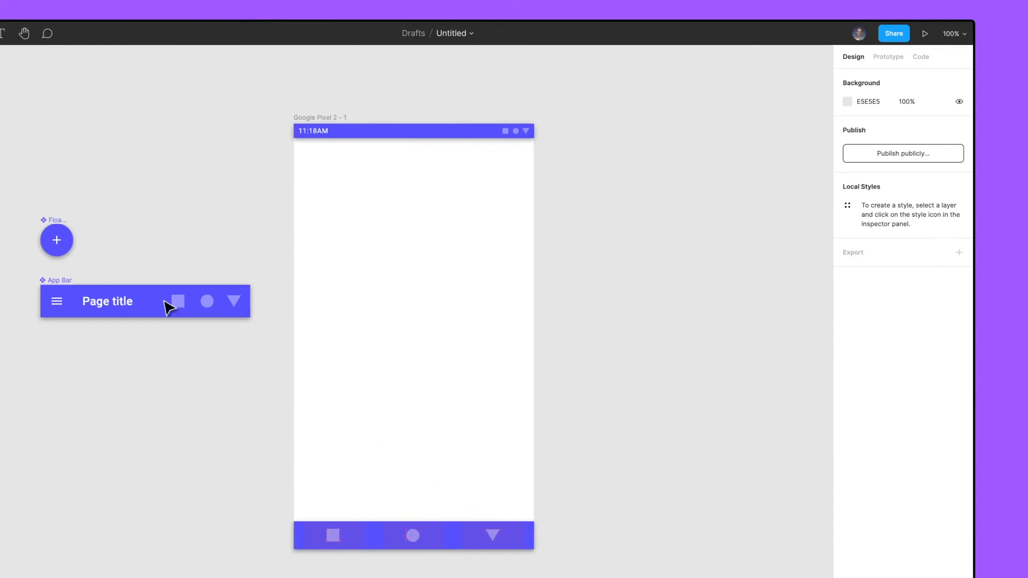
# Drop the Floating Action Button in the frame's bottom-right above the Tab Bar and resize the frame to test.
pyautogui.moveTo(57, 239); pyautogui.dragTo(452, 468)
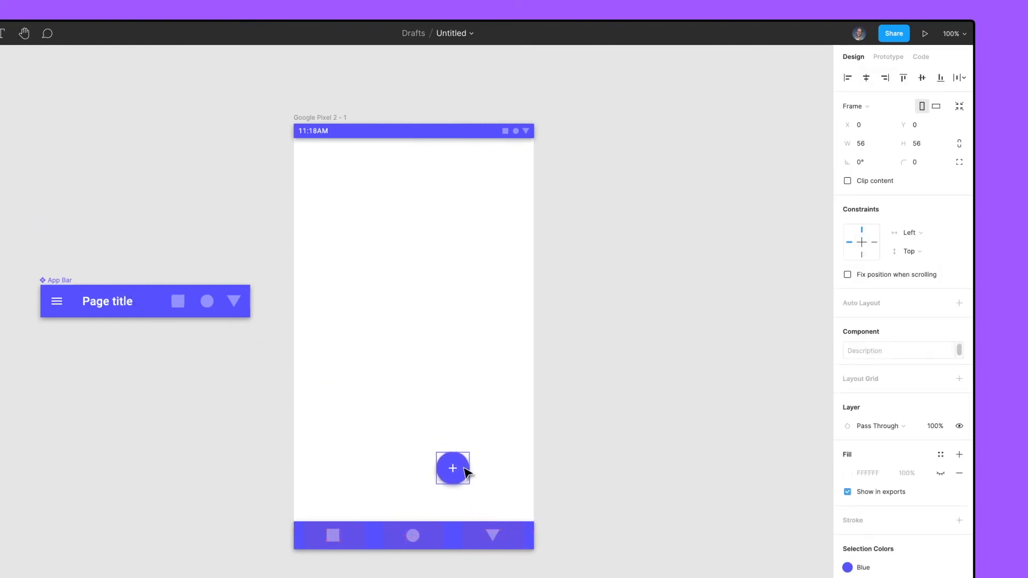
pyautogui.moveTo(451, 468); pyautogui.dragTo(516, 493)
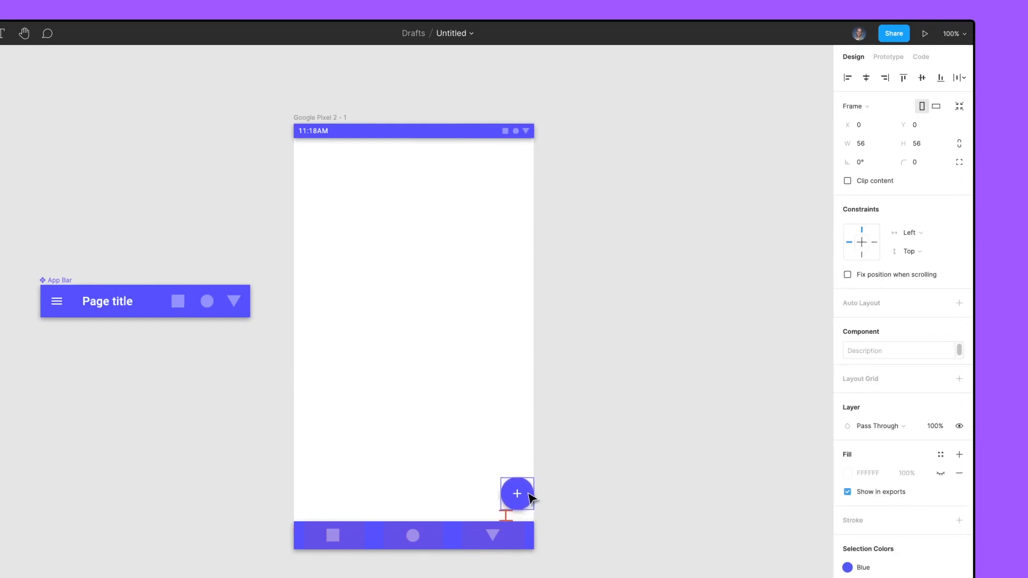
pyautogui.moveTo(516, 493); pyautogui.dragTo(505, 492)
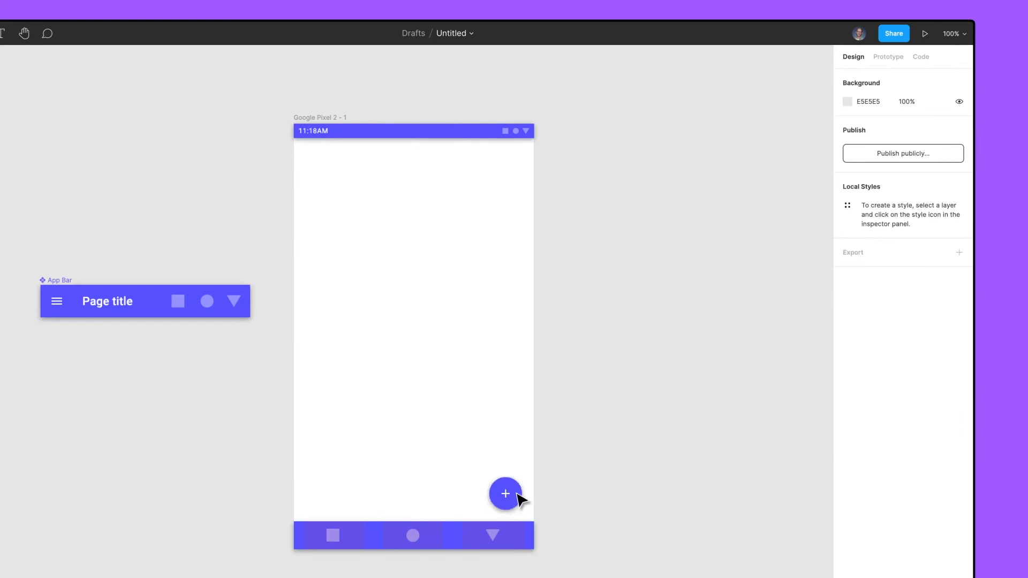
pyautogui.click(414, 295)
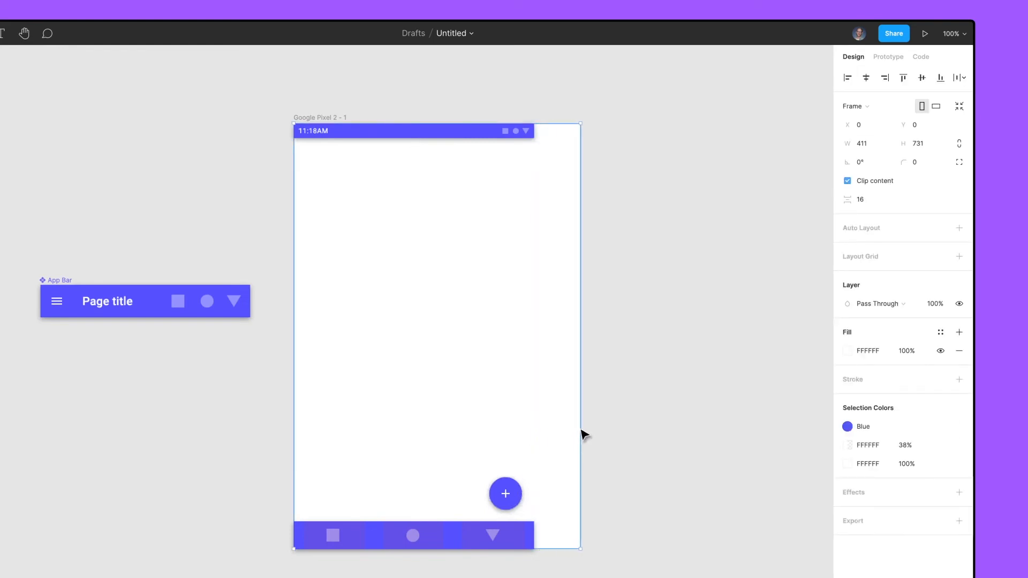
pyautogui.moveTo(579, 434); pyautogui.dragTo(539, 435)
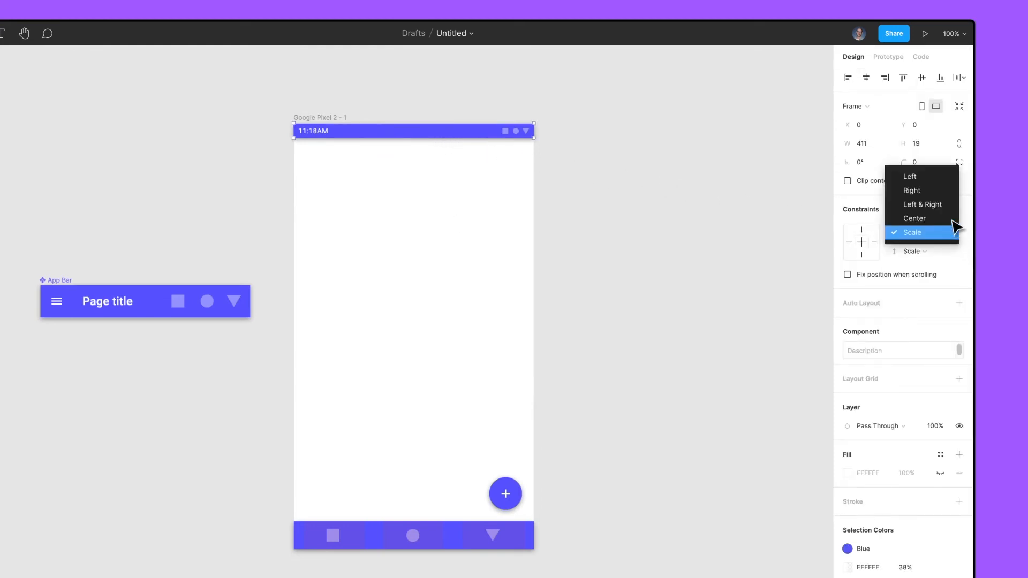
# Set System Bar to Left & Right, Tab Bar to horizontal Scale, and the action button to Right.
pyautogui.click(922, 203)
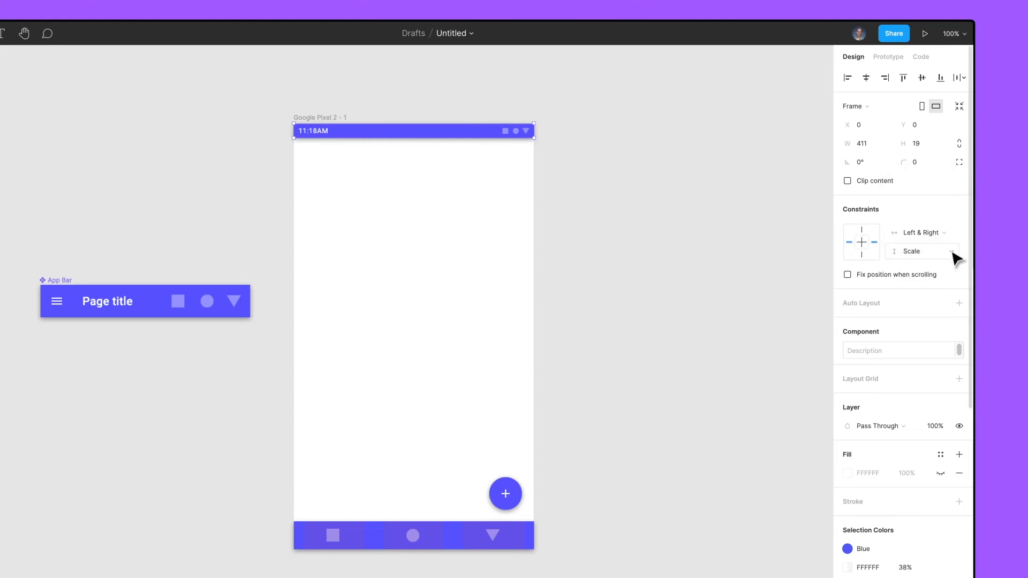
pyautogui.click(921, 250)
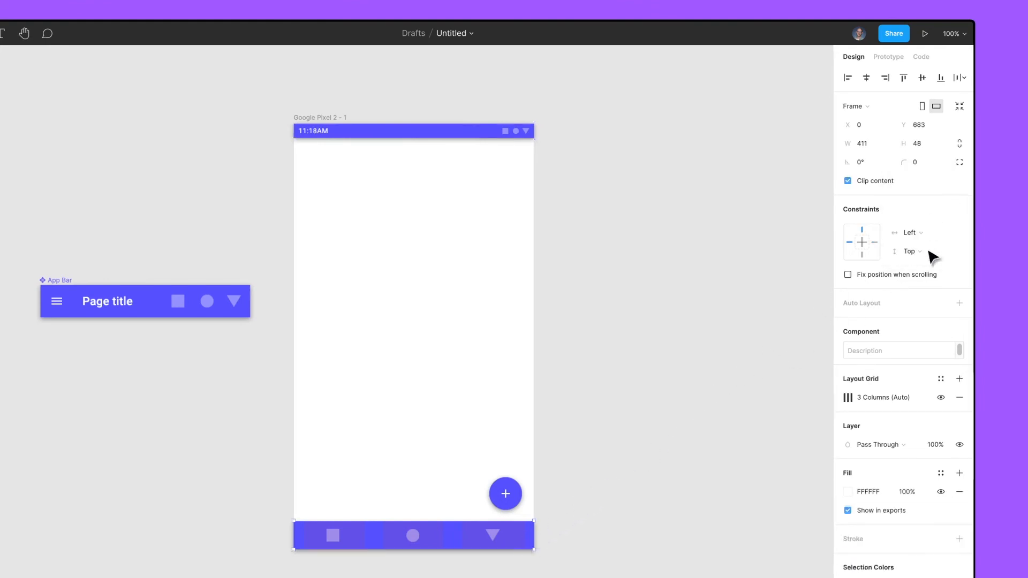
pyautogui.click(907, 232)
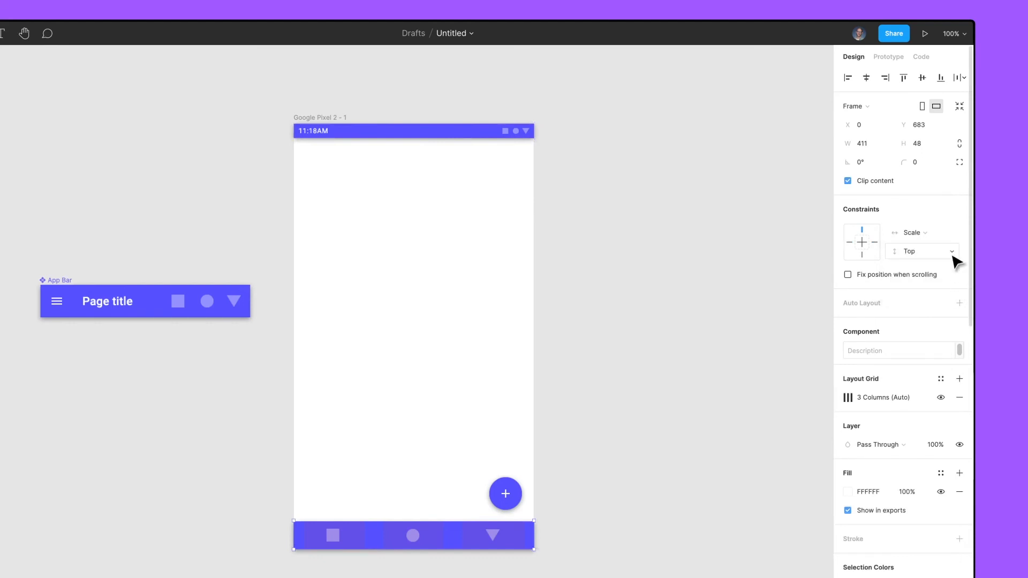
pyautogui.click(920, 251)
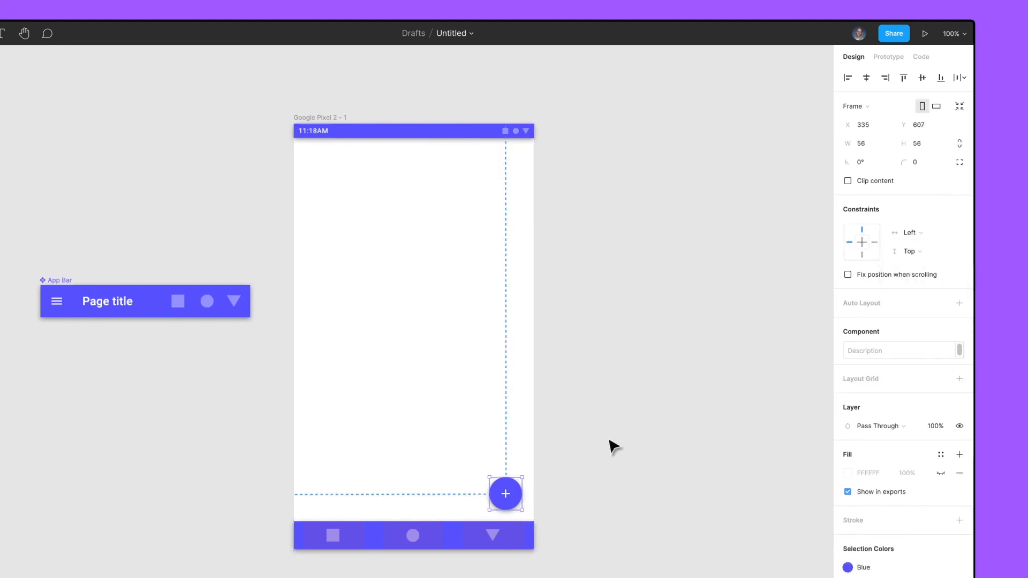
pyautogui.click(907, 233)
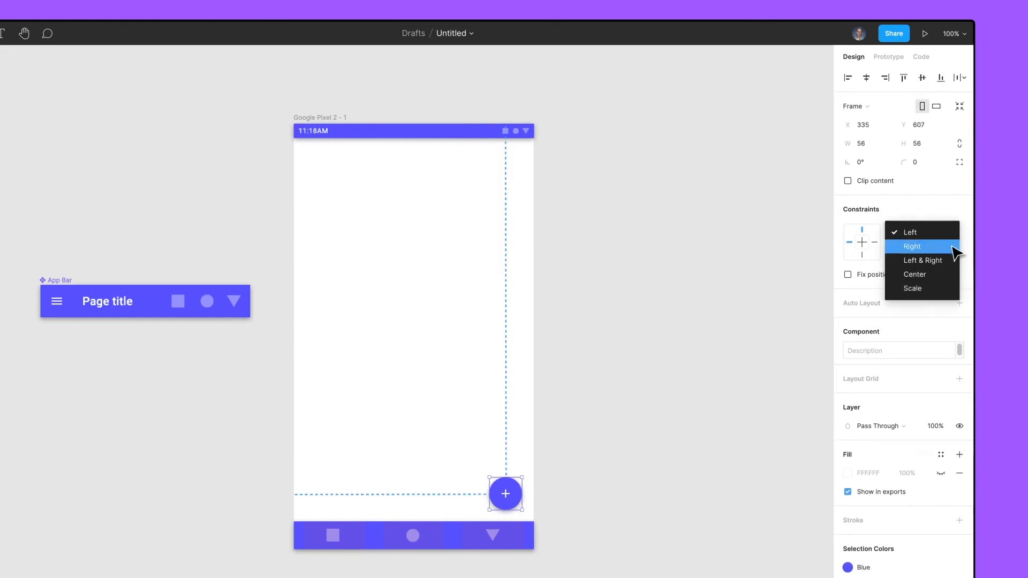
pyautogui.click(911, 246)
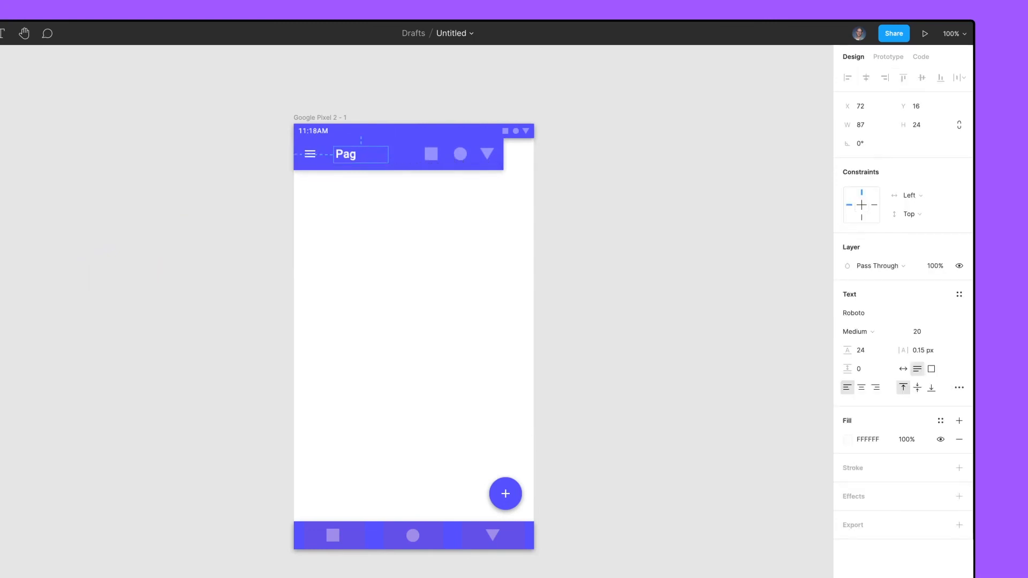
# Title the App Bar 'Update My Status' with Left & Right constraints, then bring up the device frame presets.
pyautogui.write('Update My Status')
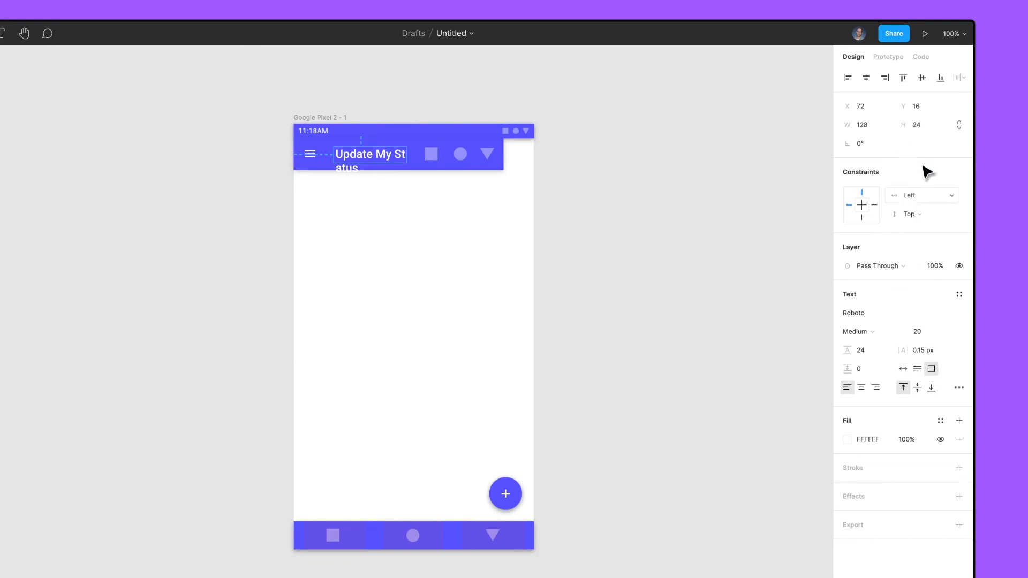
pyautogui.click(919, 195)
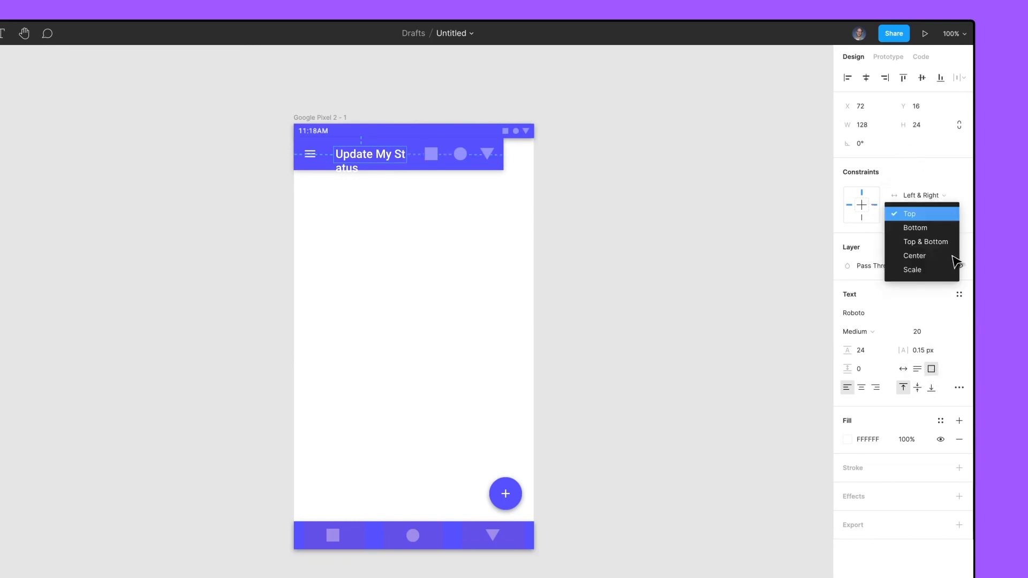
pyautogui.click(914, 256)
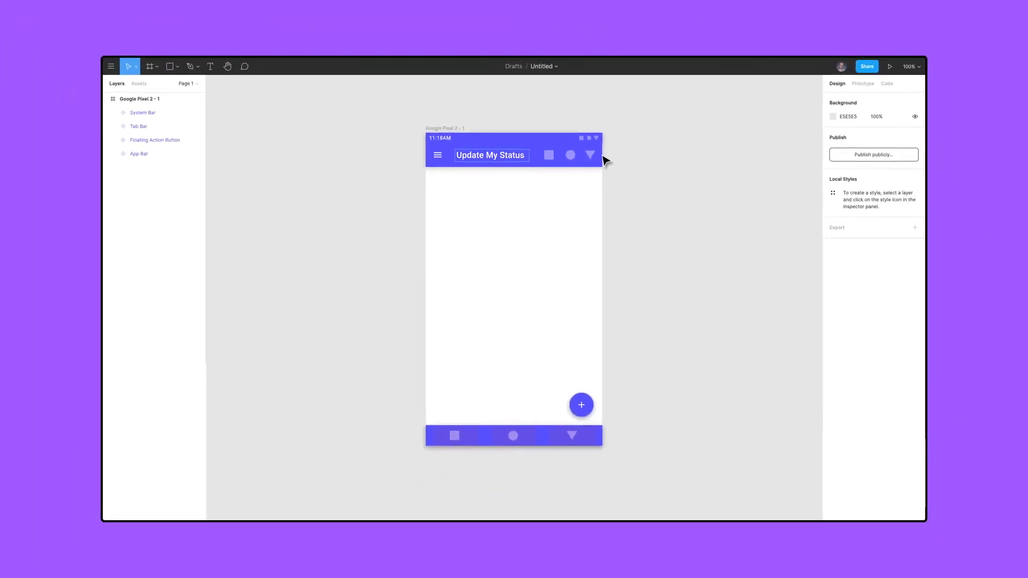
pyautogui.click(149, 67)
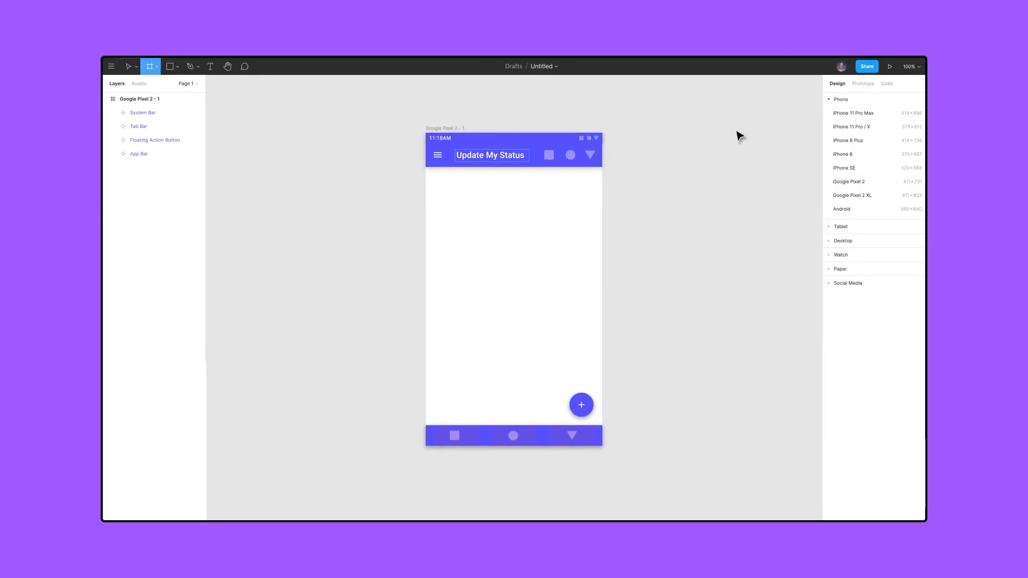
pyautogui.moveTo(833, 217)
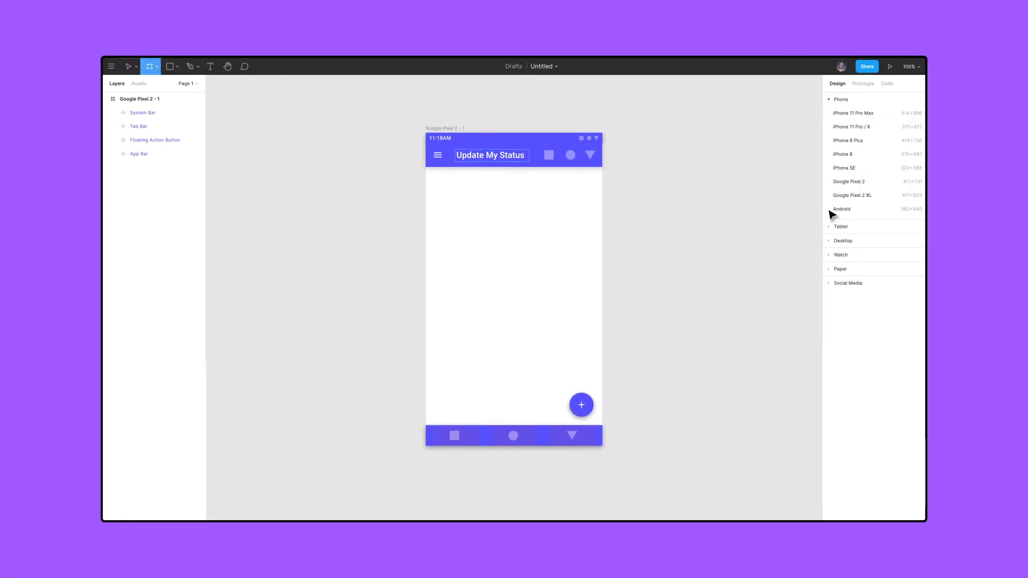